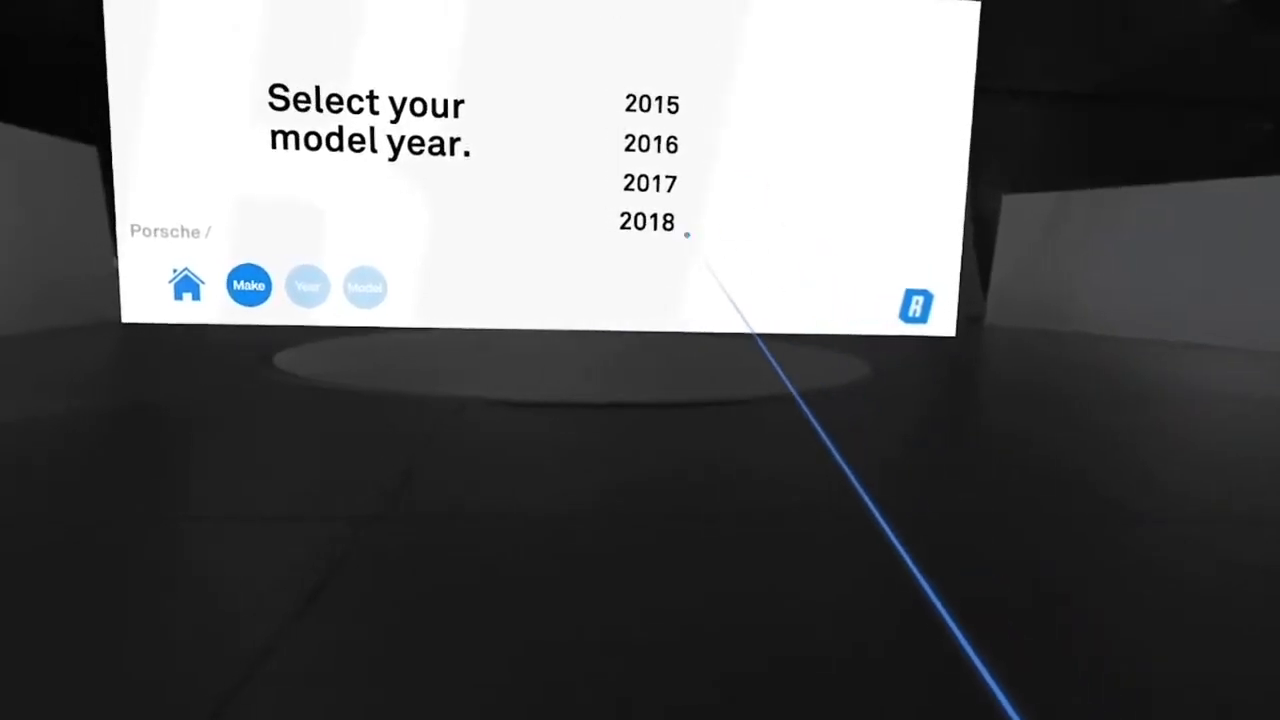
Step: Select a model year for the Porsche from the 'Select your model year' panel
left_click(646, 220)
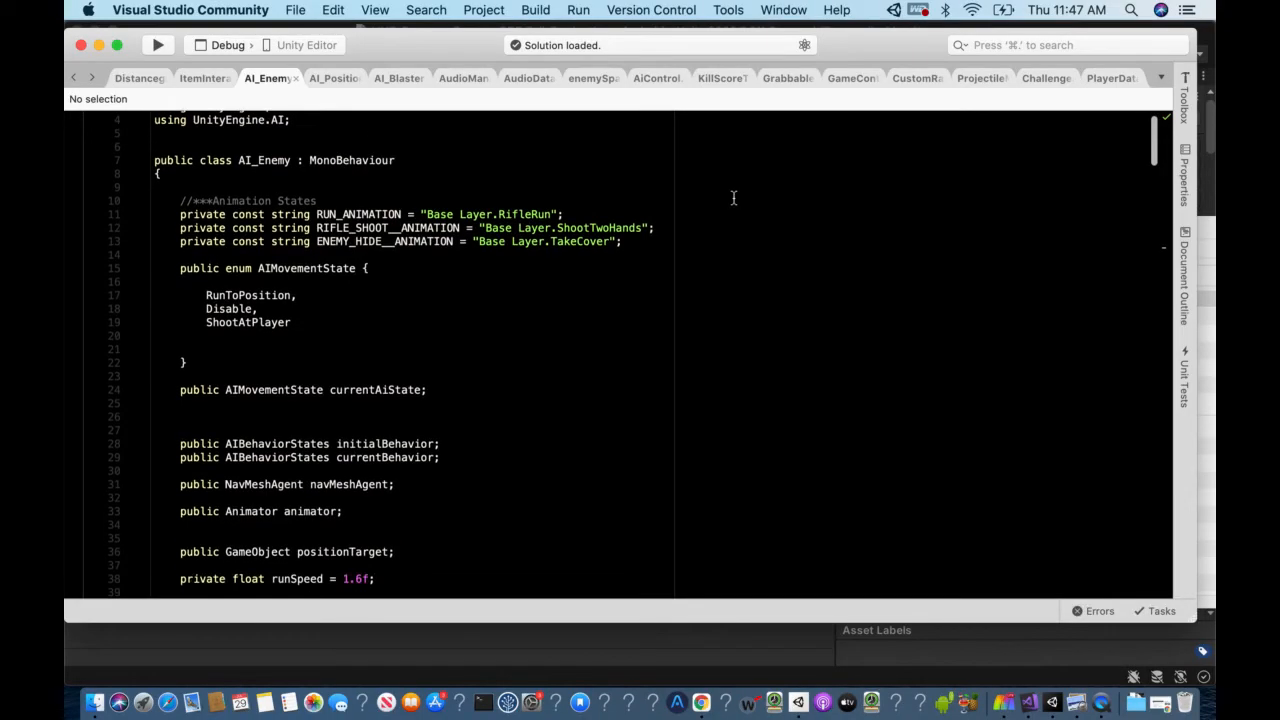
scroll("down", 3)
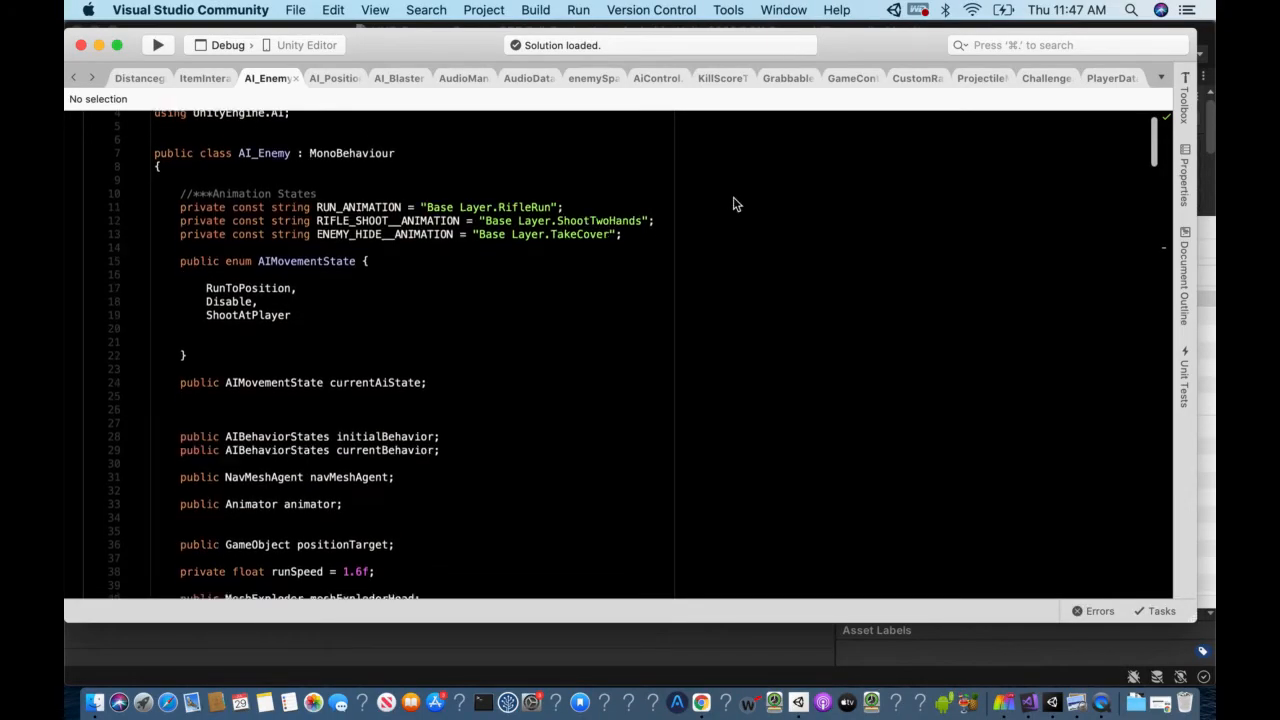
scroll("down", 3)
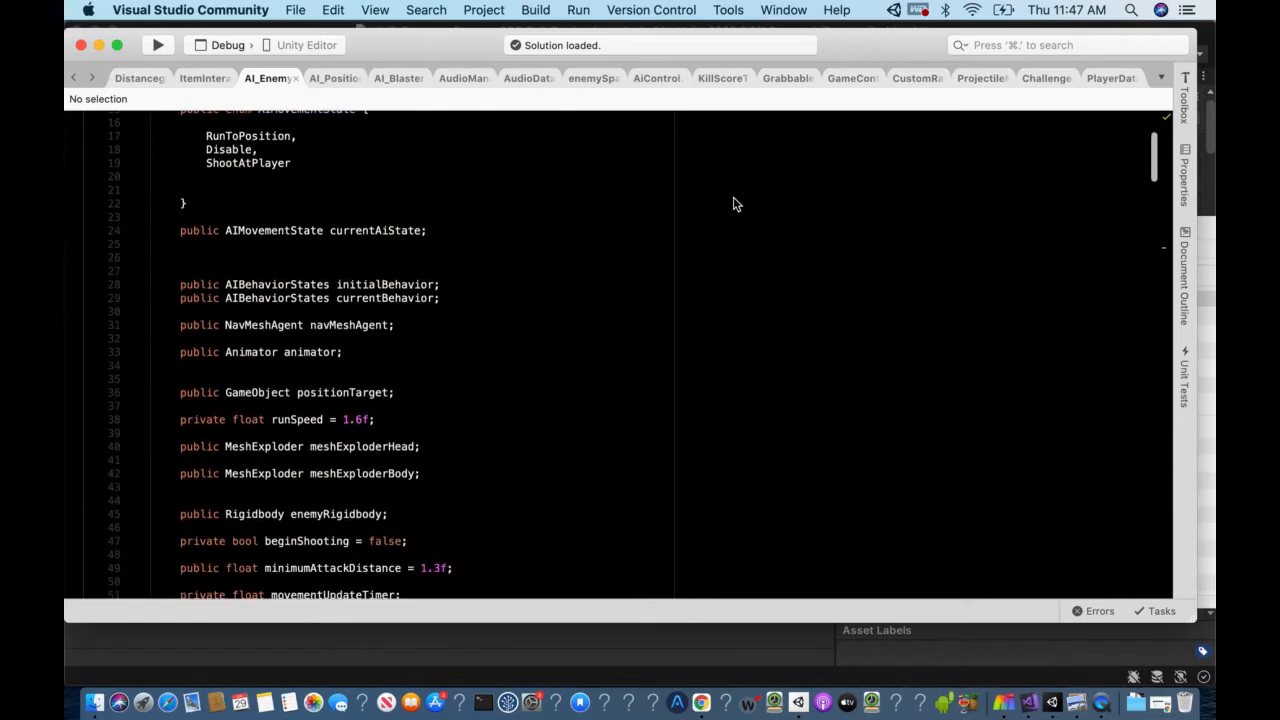
scroll("down", 3)
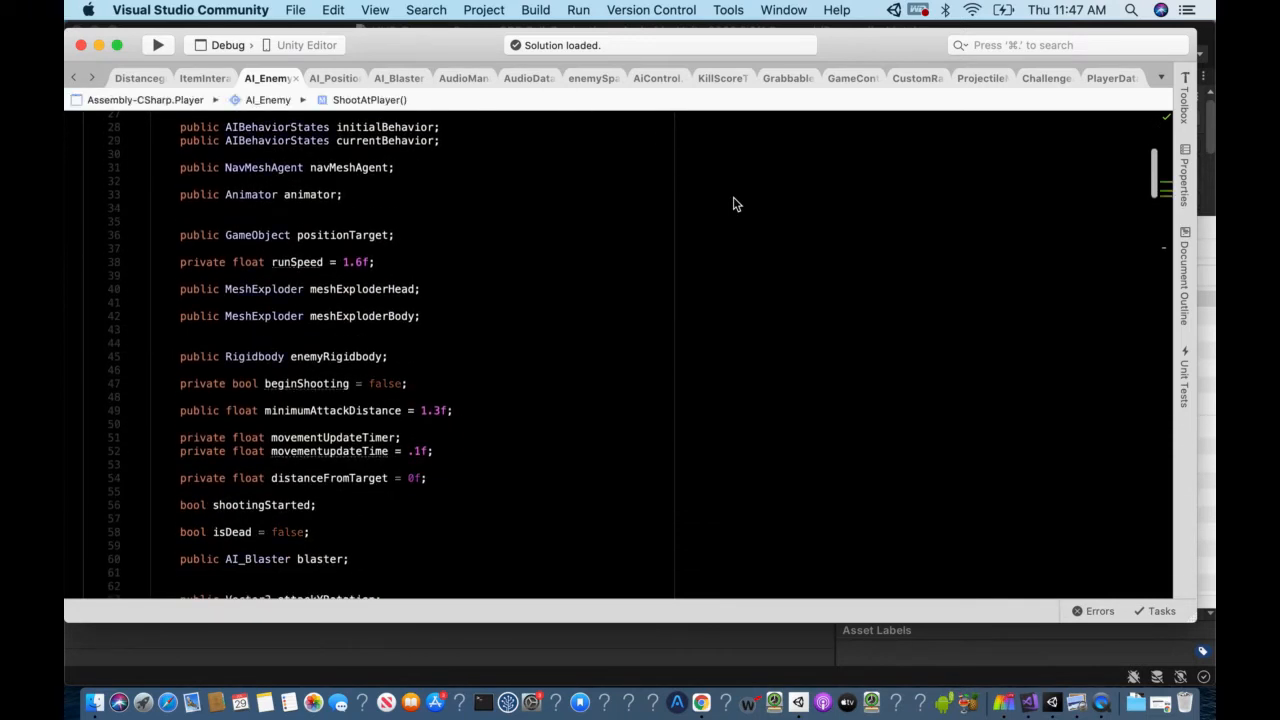
scroll("down", 3)
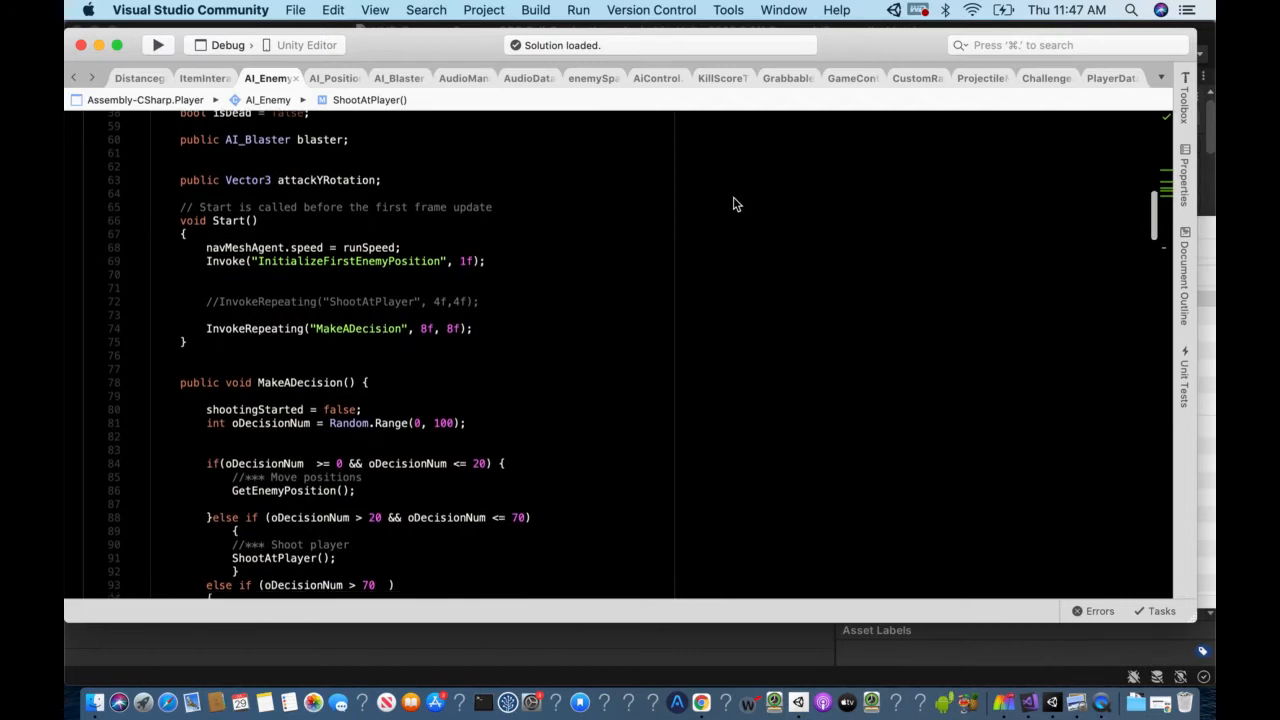
scroll("down", 3)
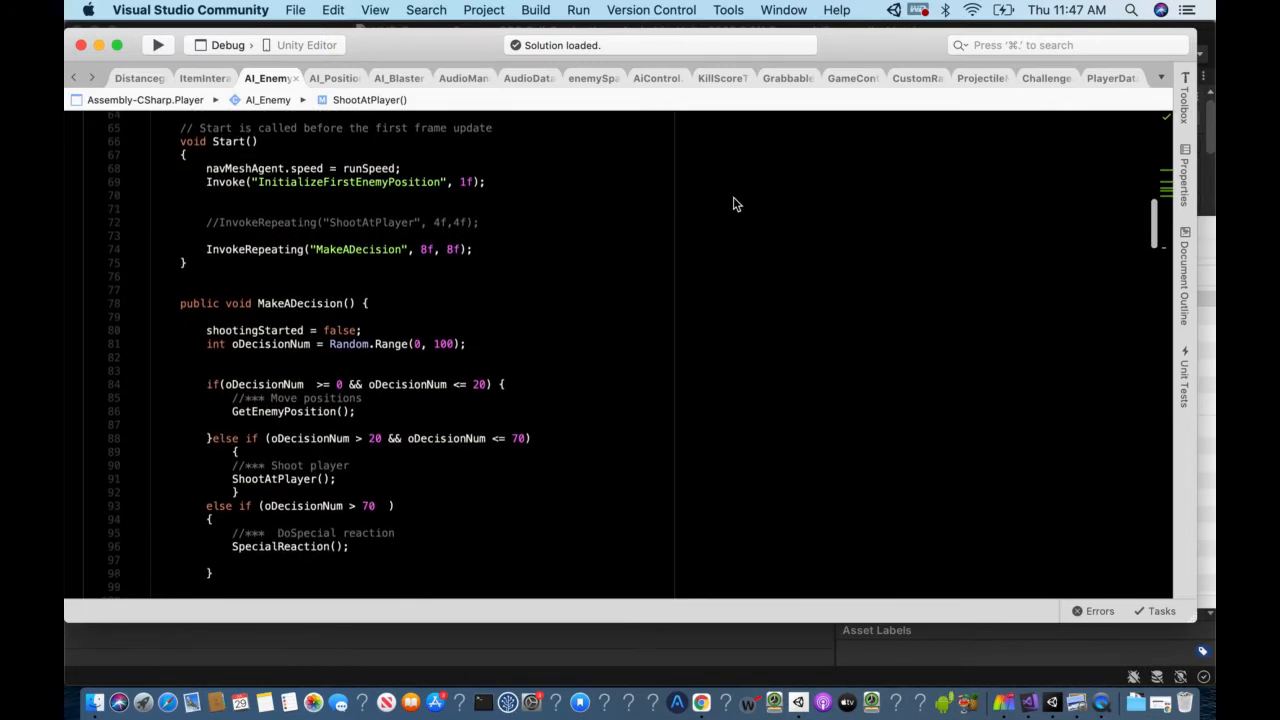
scroll("down", 3)
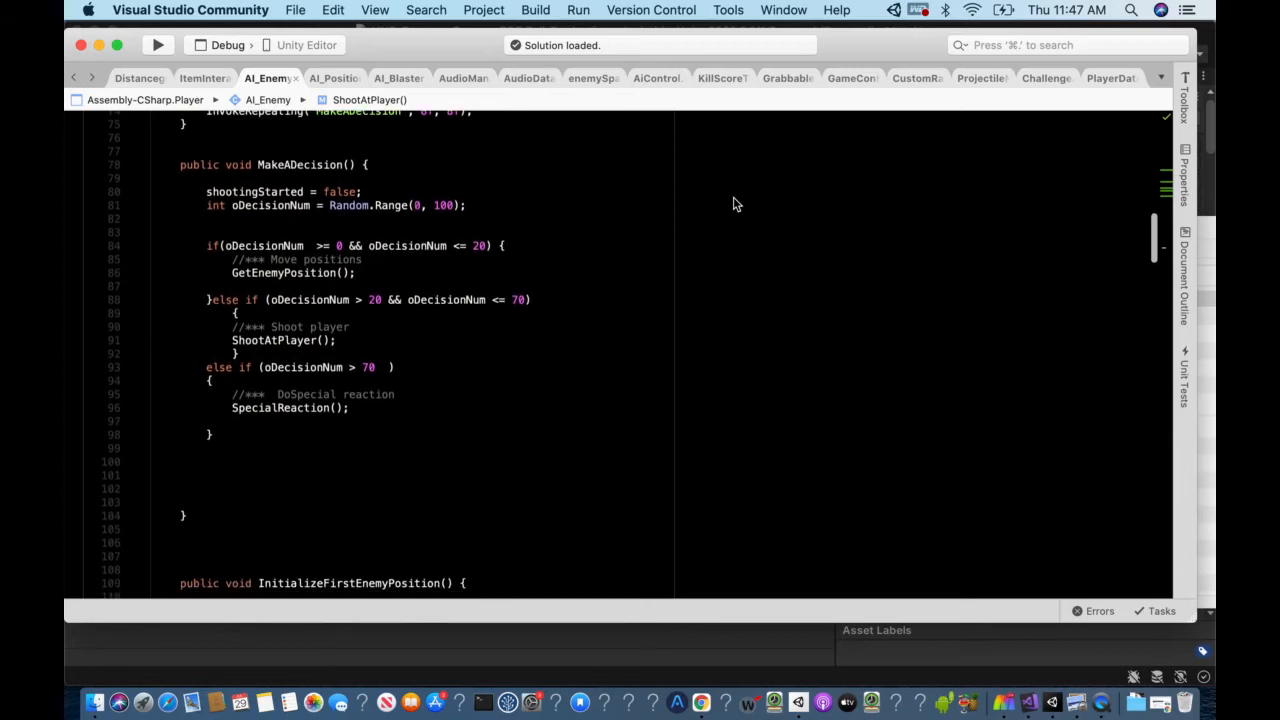
scroll("down", 3)
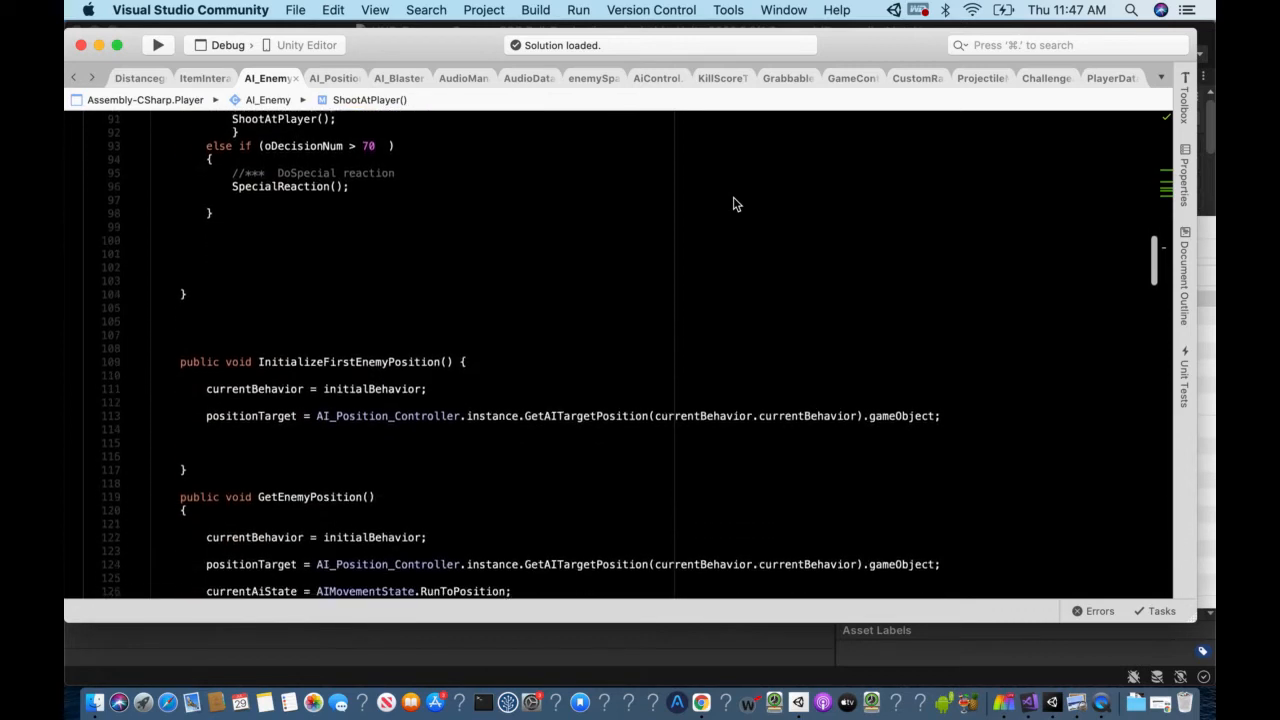
Step: Bring up Blaster.cs and scroll through grab handling down to the EvaluateTriggerPull method
left_click(874, 78)
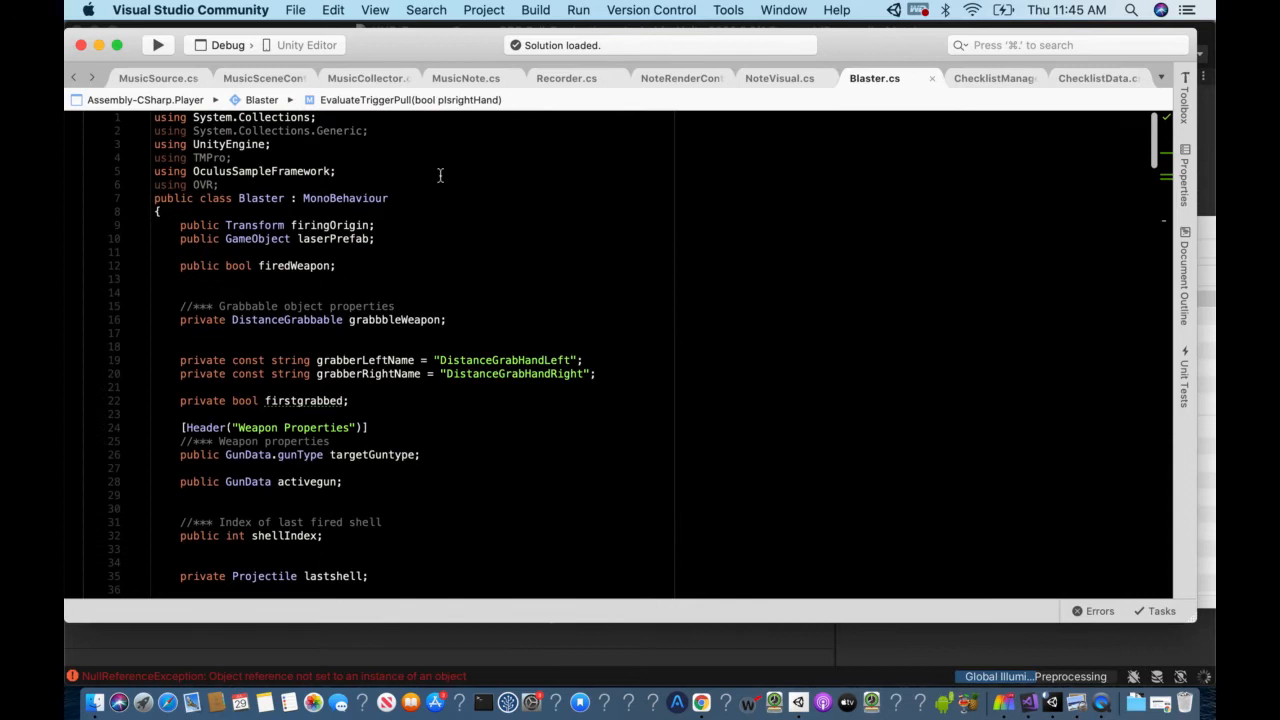
scroll("down", 3)
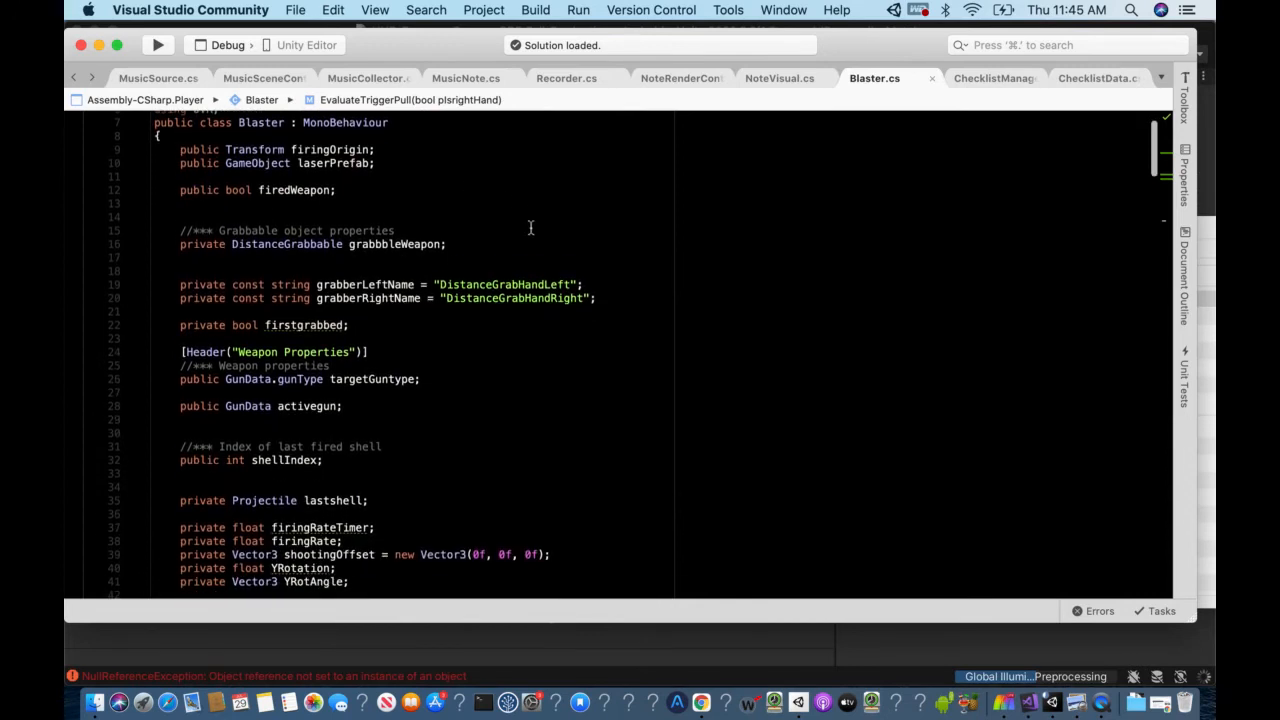
scroll("down", 3)
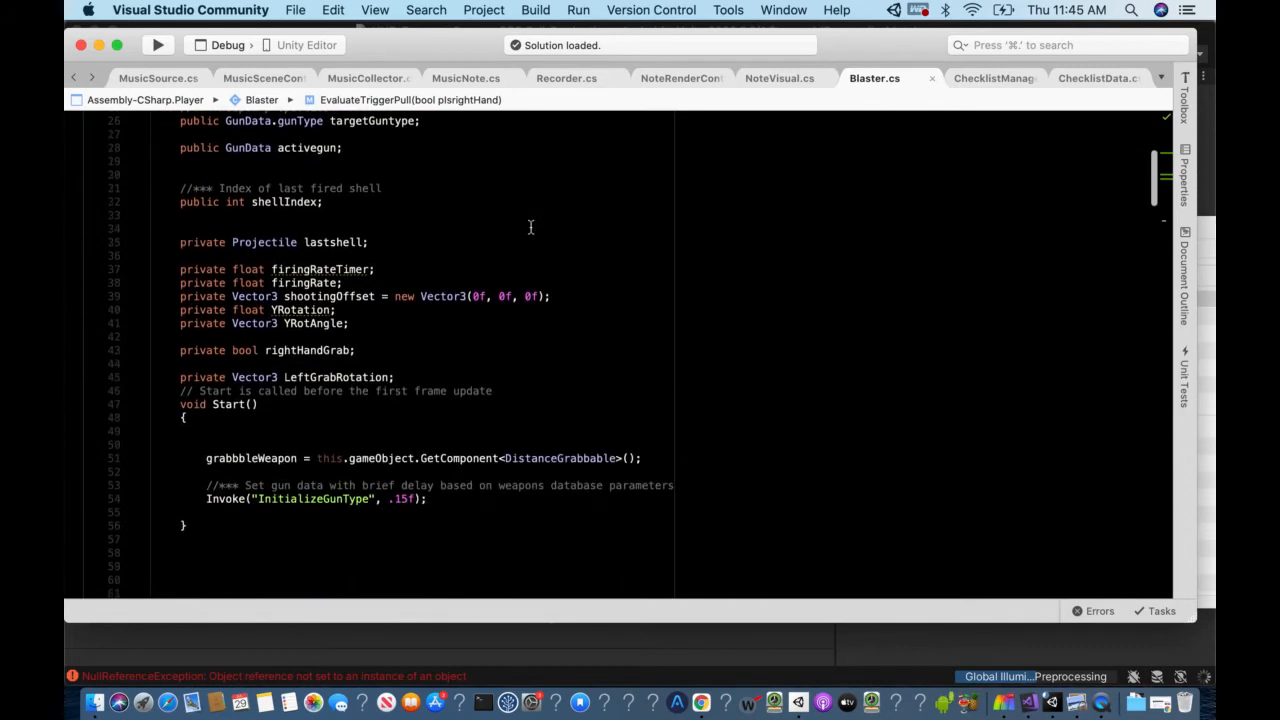
scroll("down", 3)
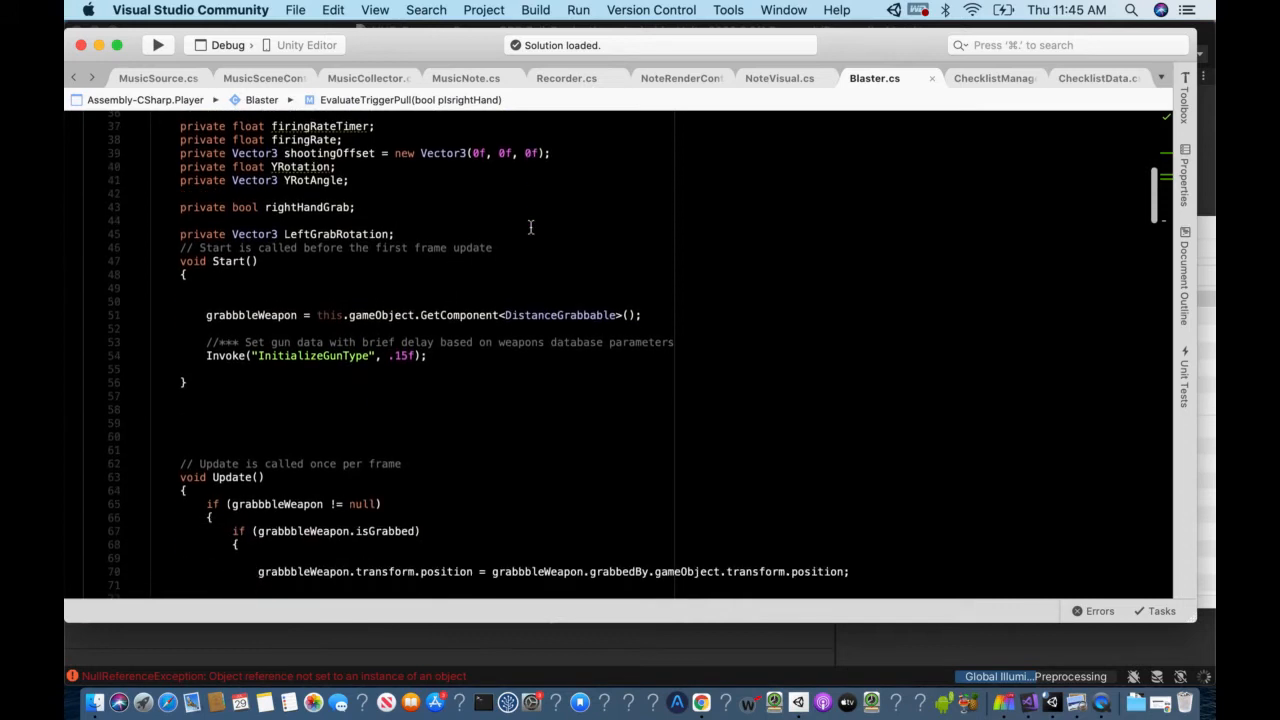
scroll("down", 3)
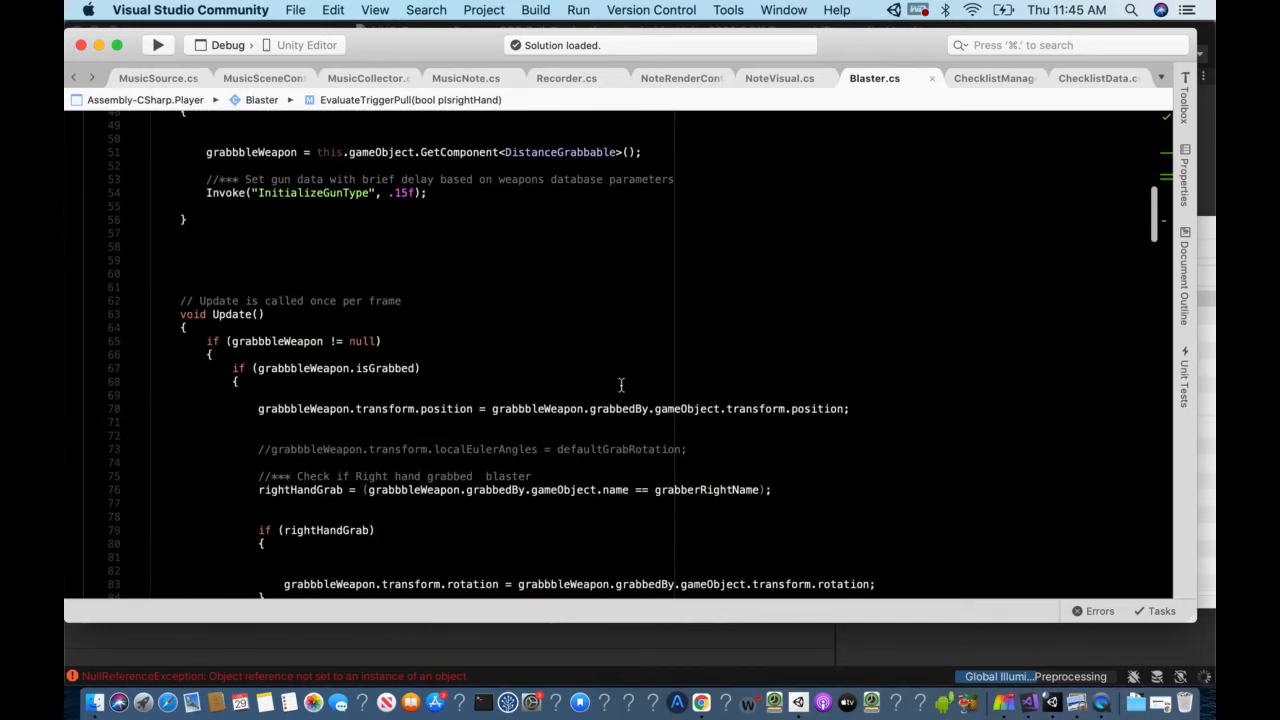
scroll("down", 3)
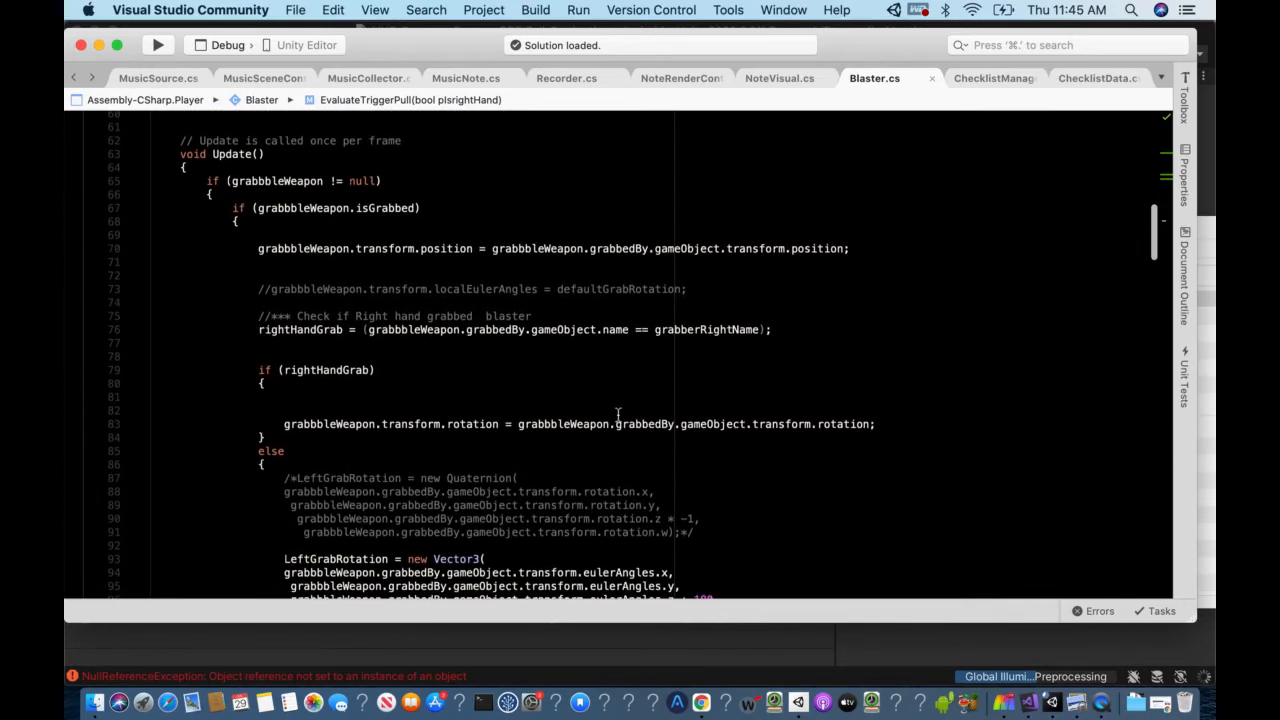
scroll("down", 3)
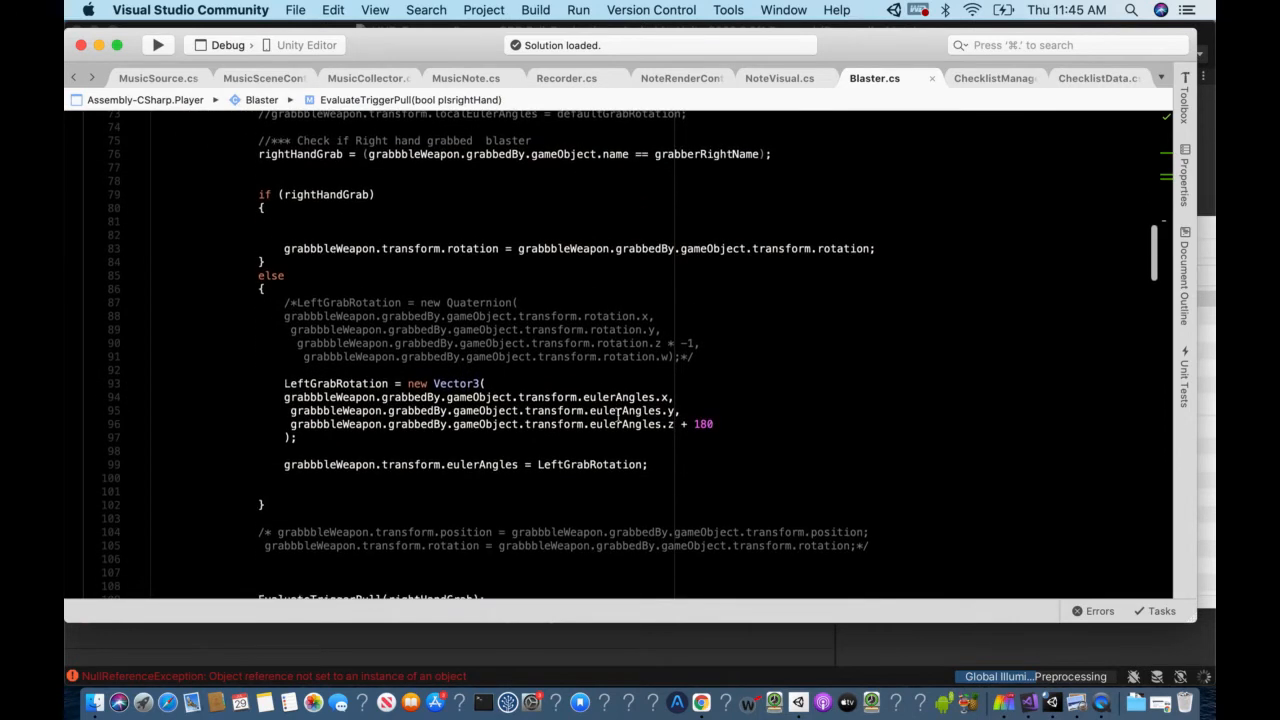
scroll("down", 3)
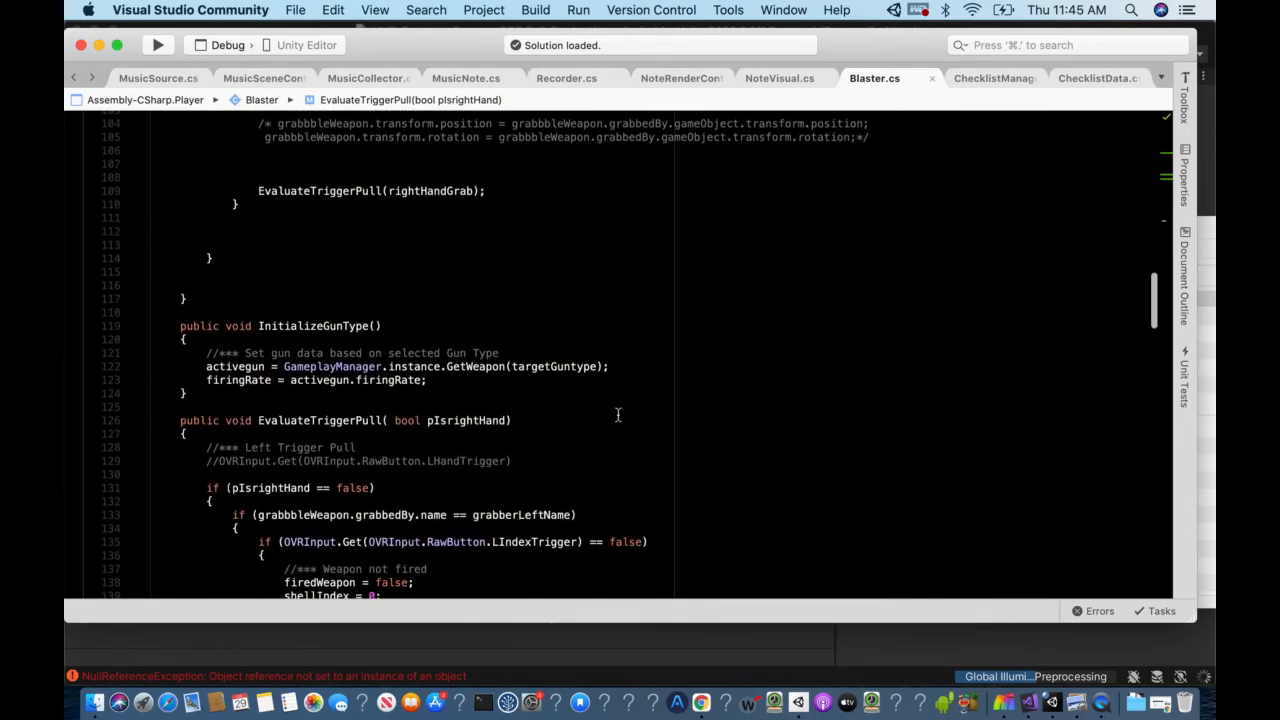
scroll("down", 3)
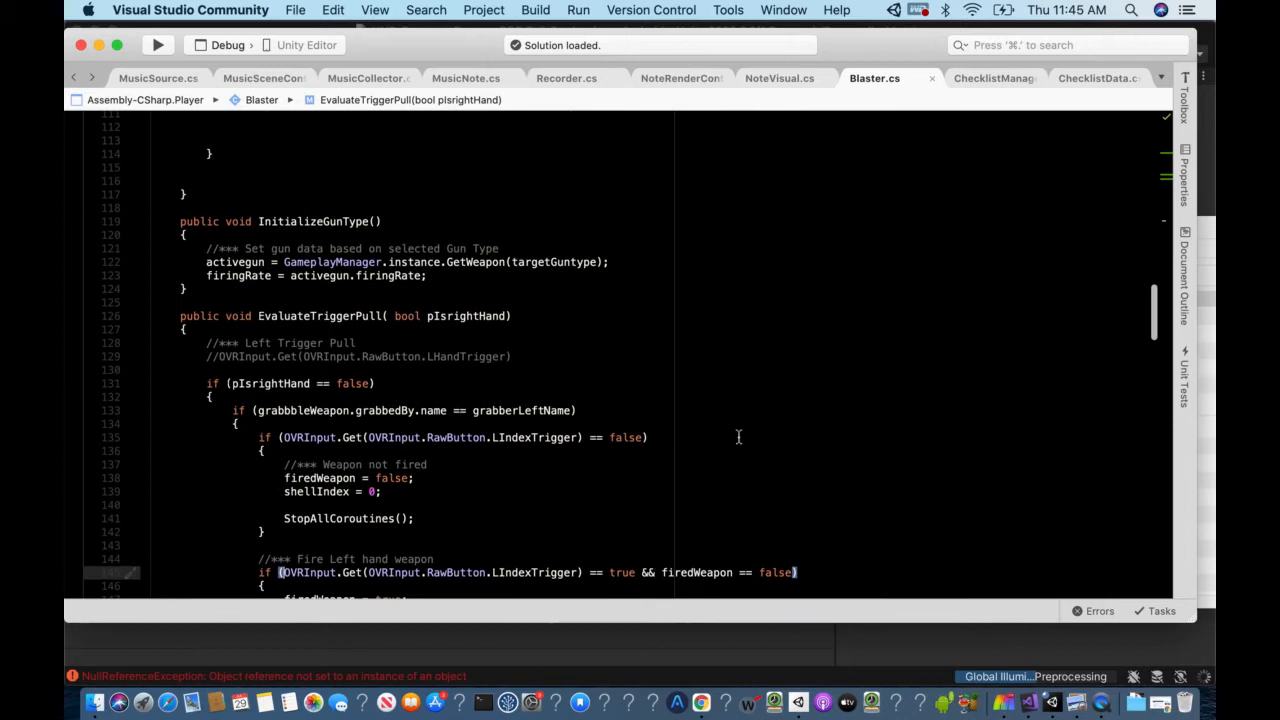
scroll("down", 3)
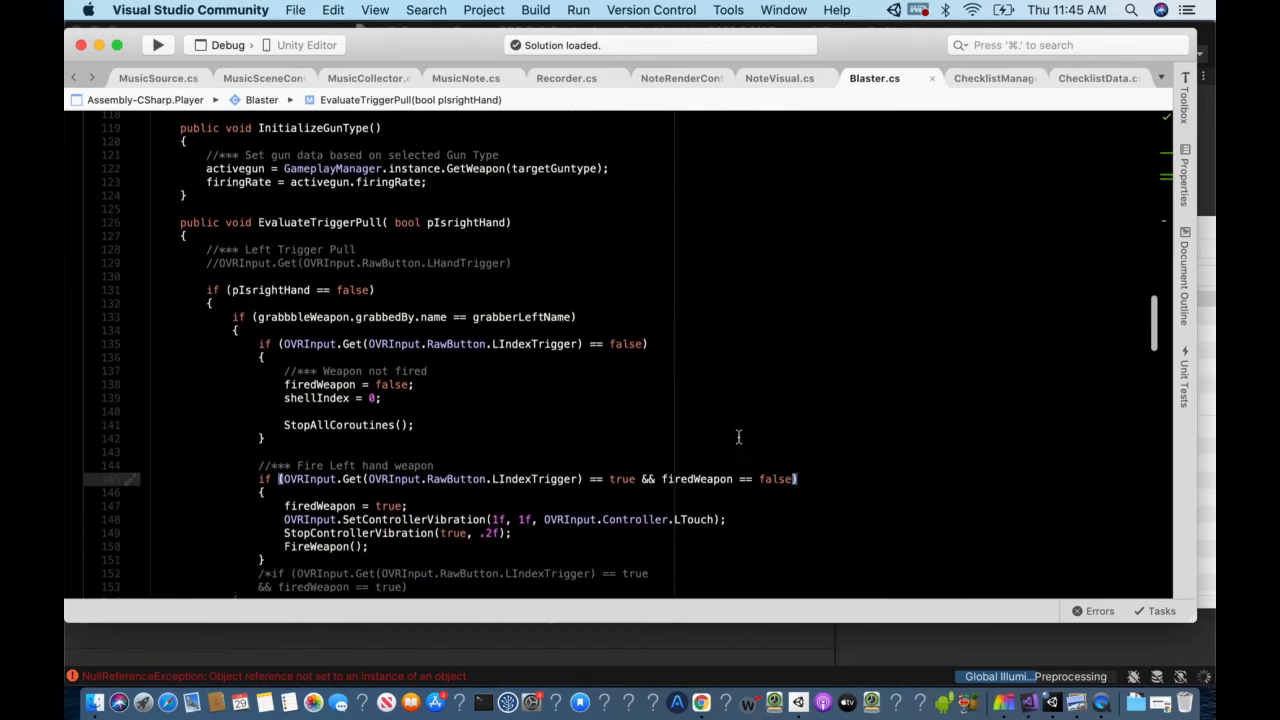
scroll("down", 3)
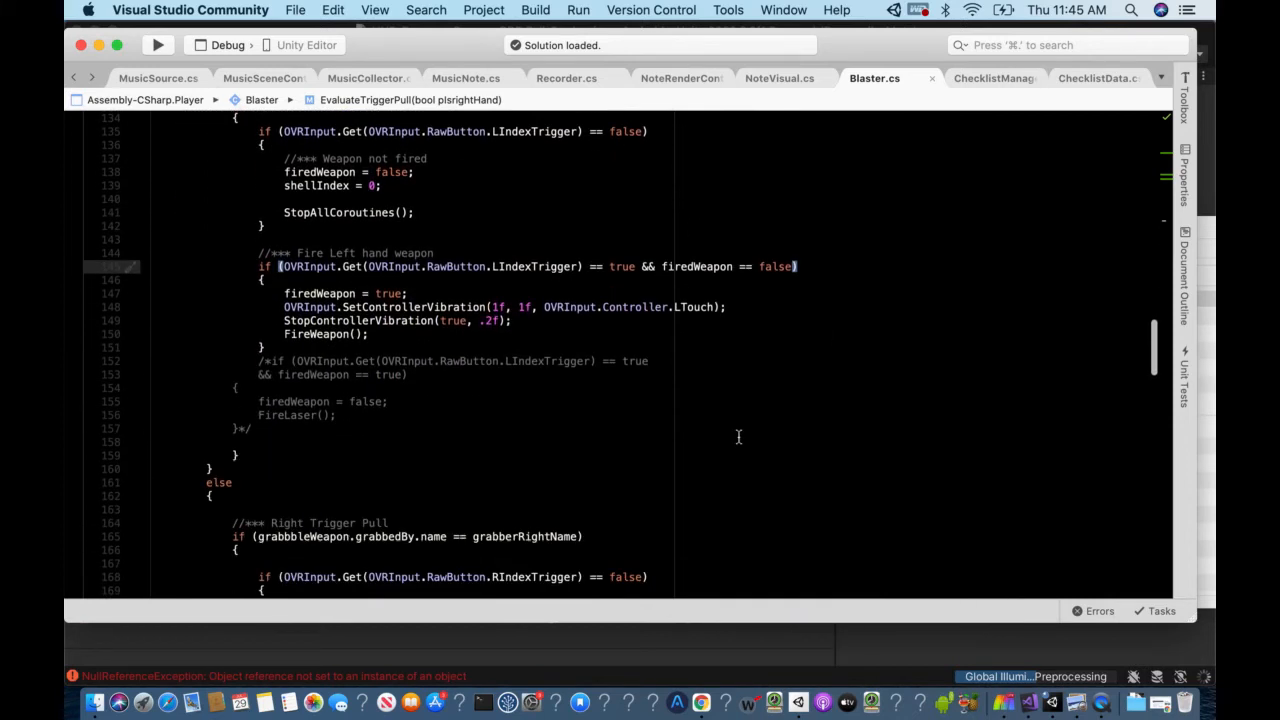
scroll("down", 3)
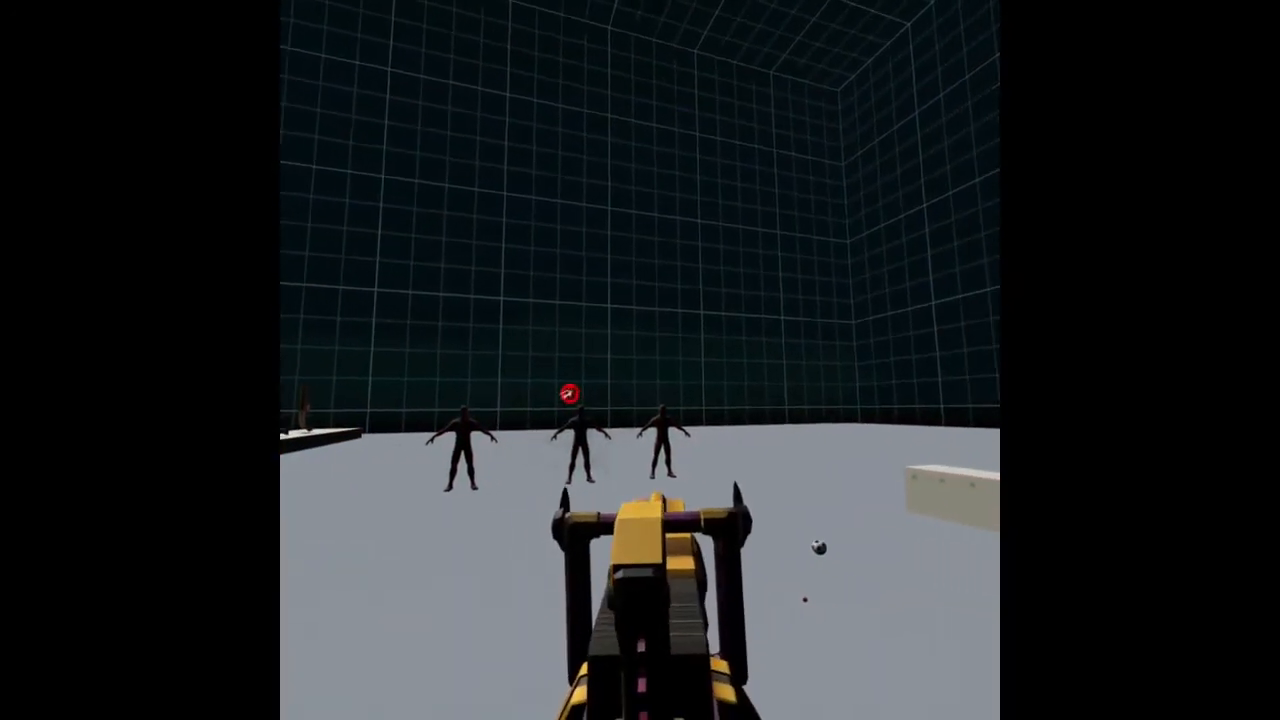
Step: Fire the blaster at the enemies near the green portal, scoring a +100 hit
left_click(640, 400)
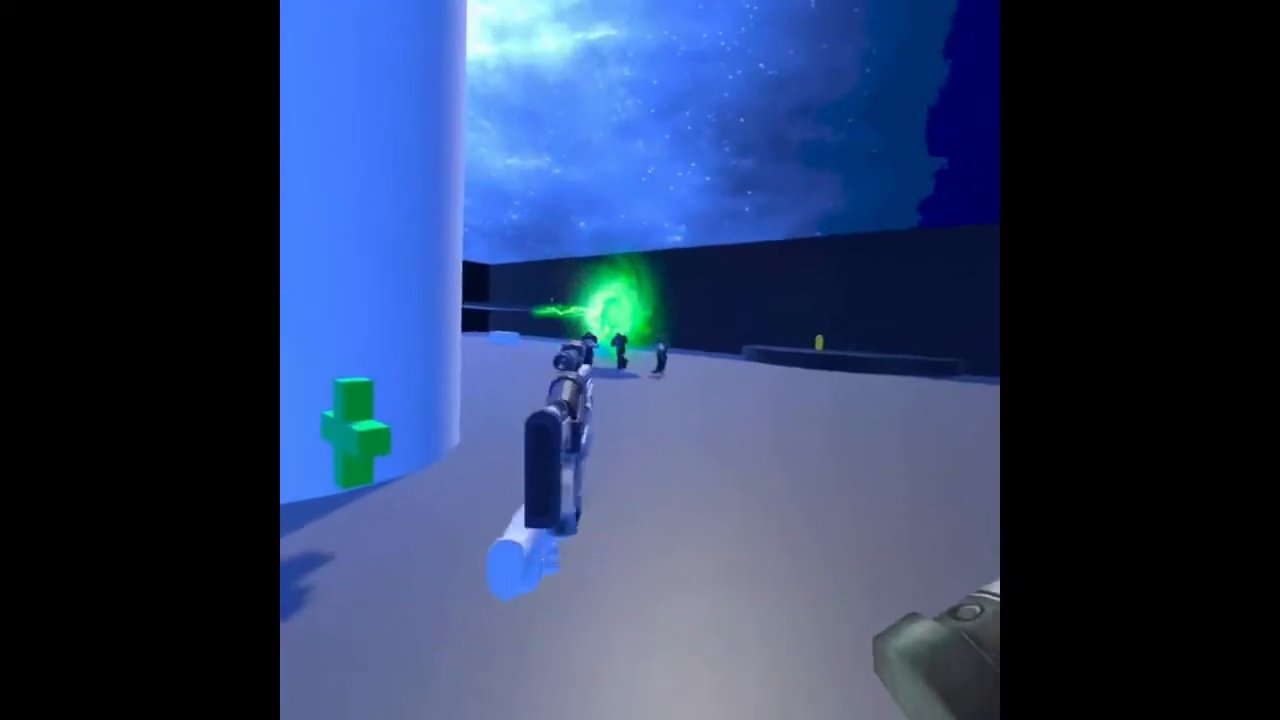
left_click(640, 360)
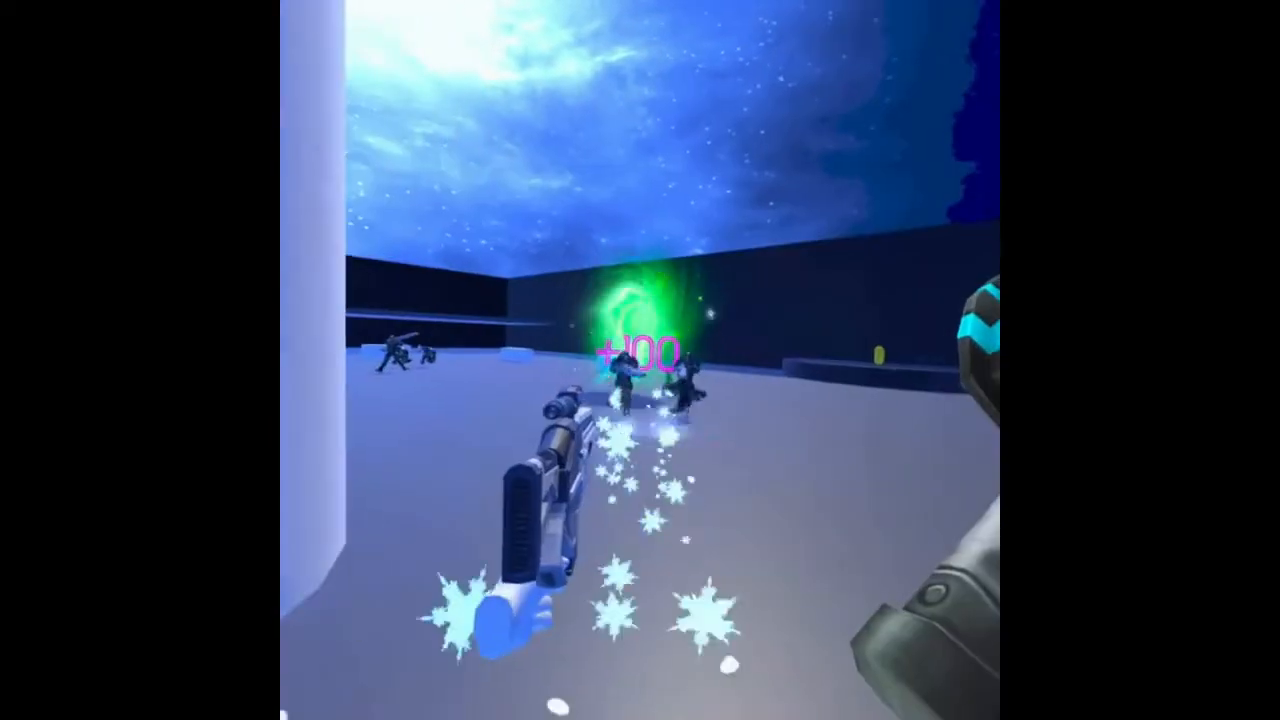